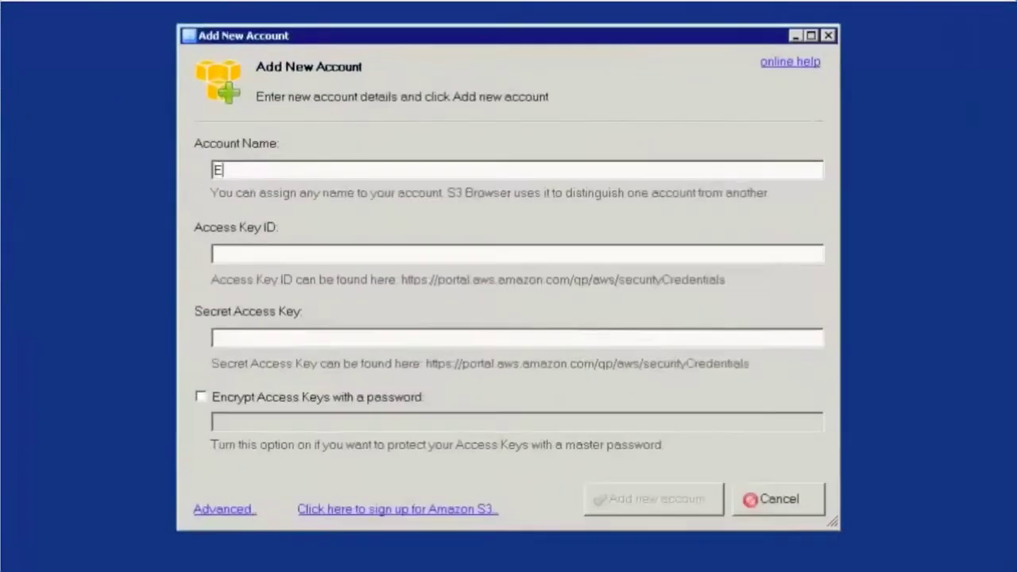
{"action": "type", "text": "MC ViPR"}
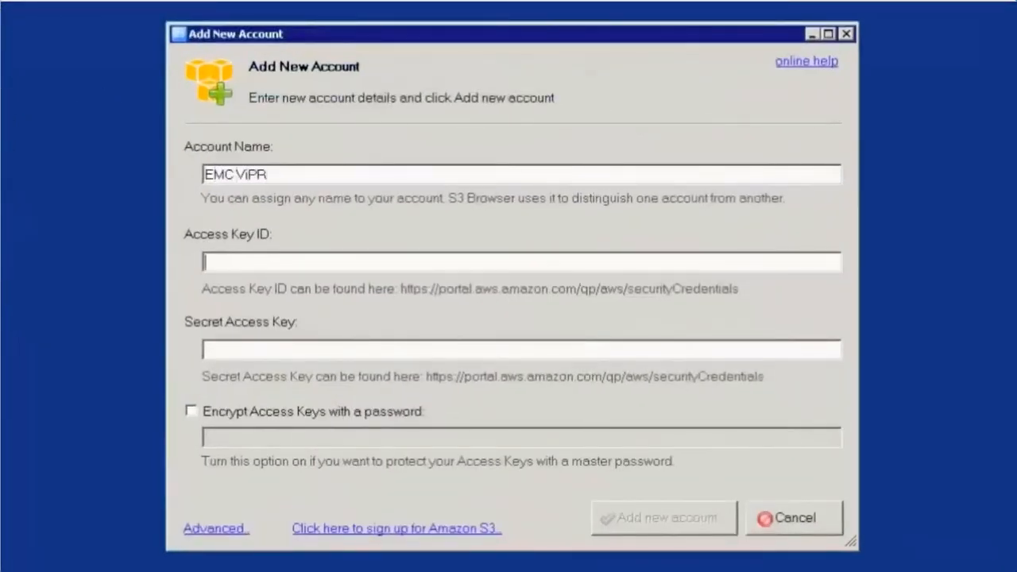
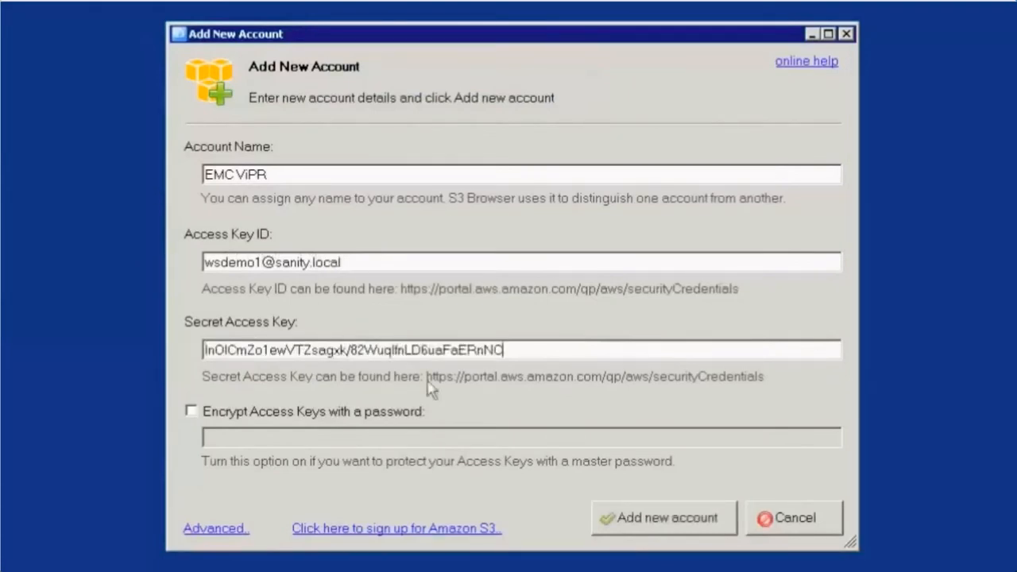
{"action": "left_click", "coordinate": [663, 517]}
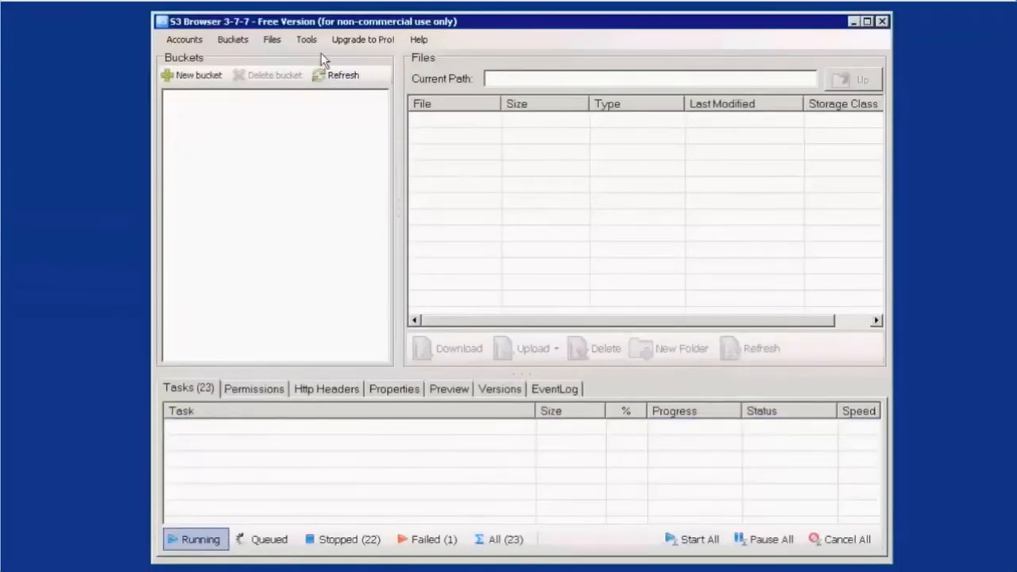
Review the program options under Tools and accept them unchanged.
{"action": "left_click", "coordinate": [306, 39]}
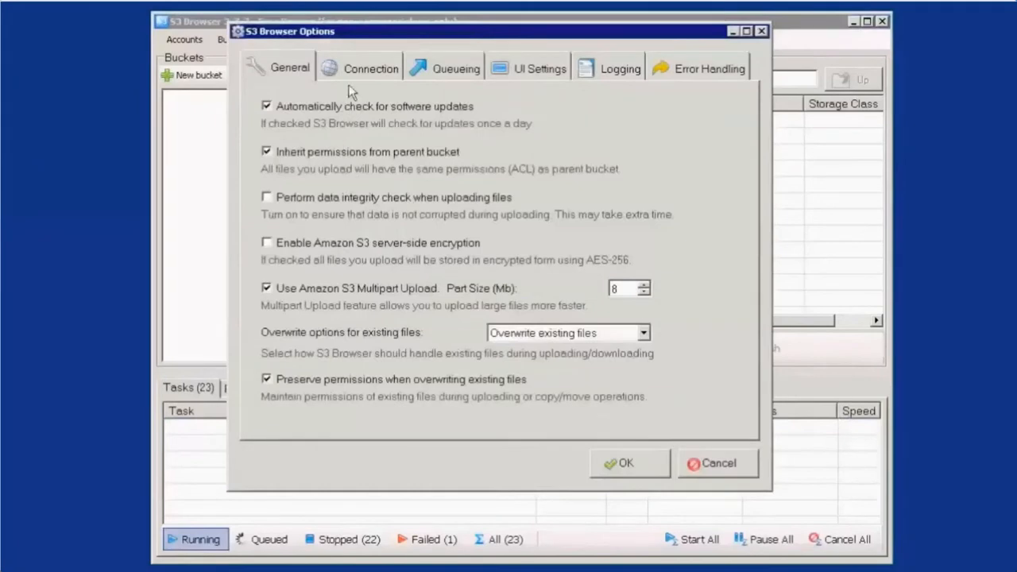
{"action": "left_click", "coordinate": [370, 67]}
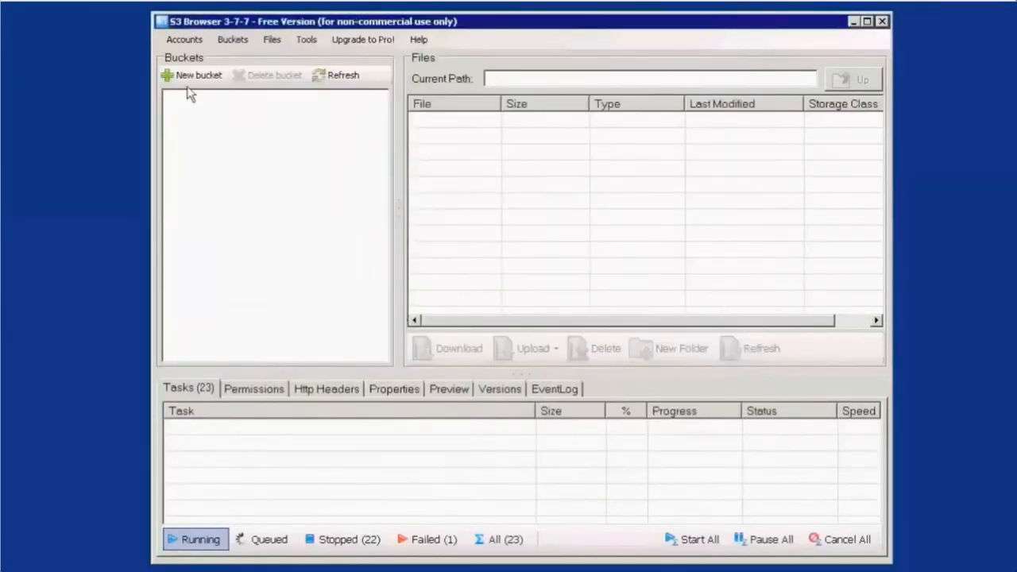
Create a new bucket named objectlab and show its empty contents.
{"action": "left_click", "coordinate": [191, 75]}
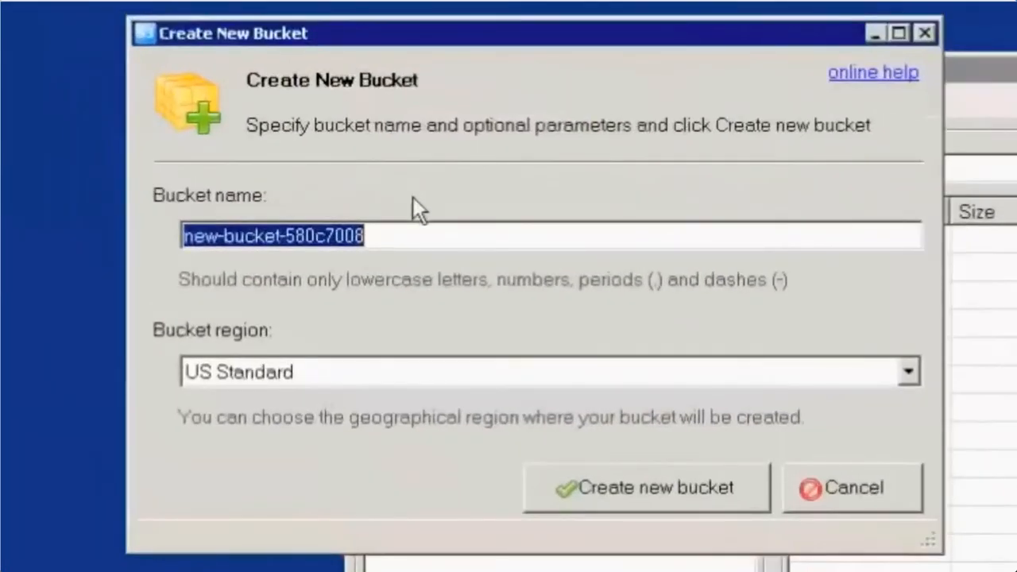
{"action": "type", "text": "objectlab"}
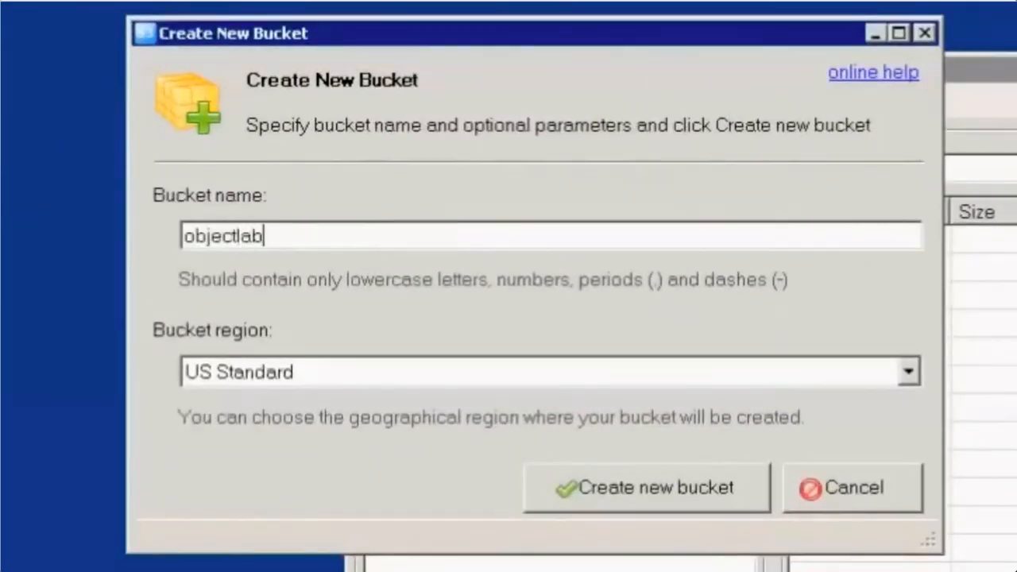
{"action": "left_click", "coordinate": [647, 487]}
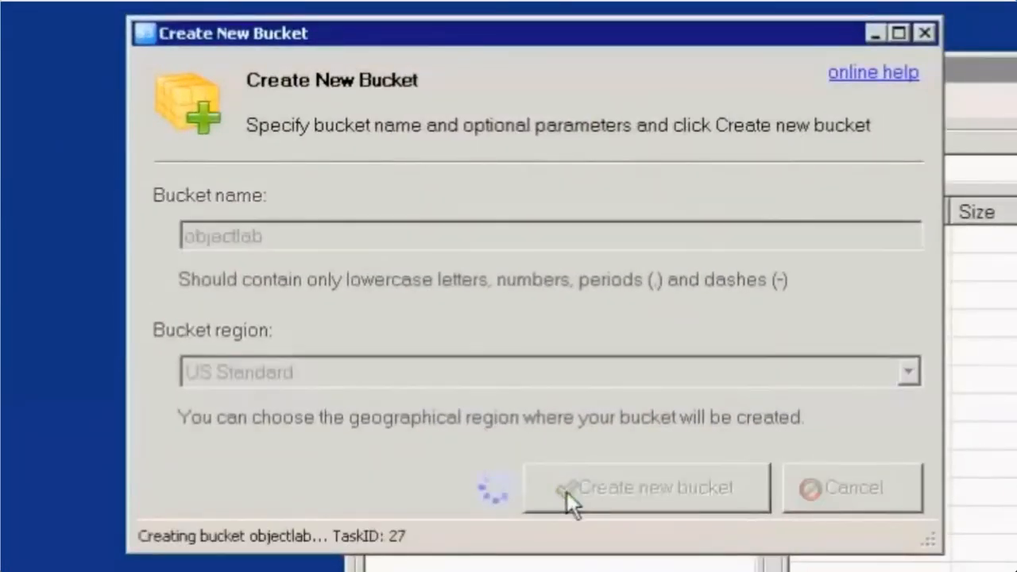
{"action": "left_click", "coordinate": [645, 487]}
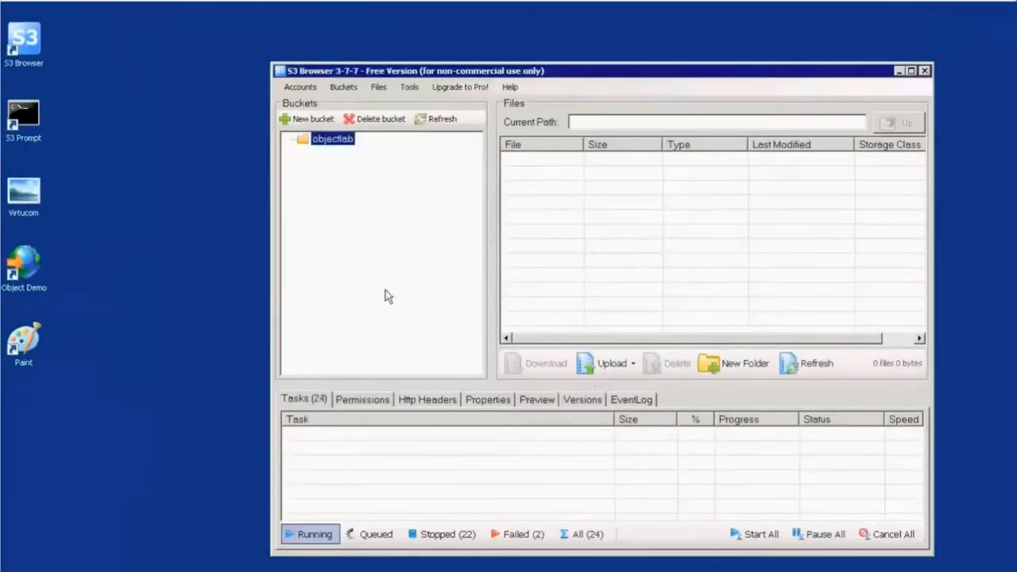
View the Virtucom tulip picture from its desktop icon.
{"action": "double_click", "coordinate": [23, 195]}
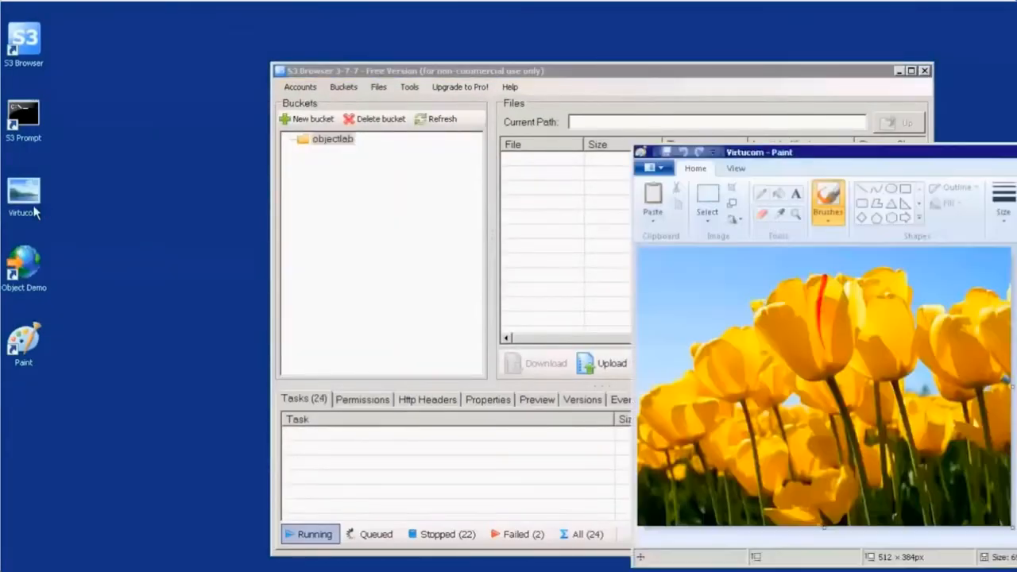
{"action": "mouse_move", "coordinate": [731, 262]}
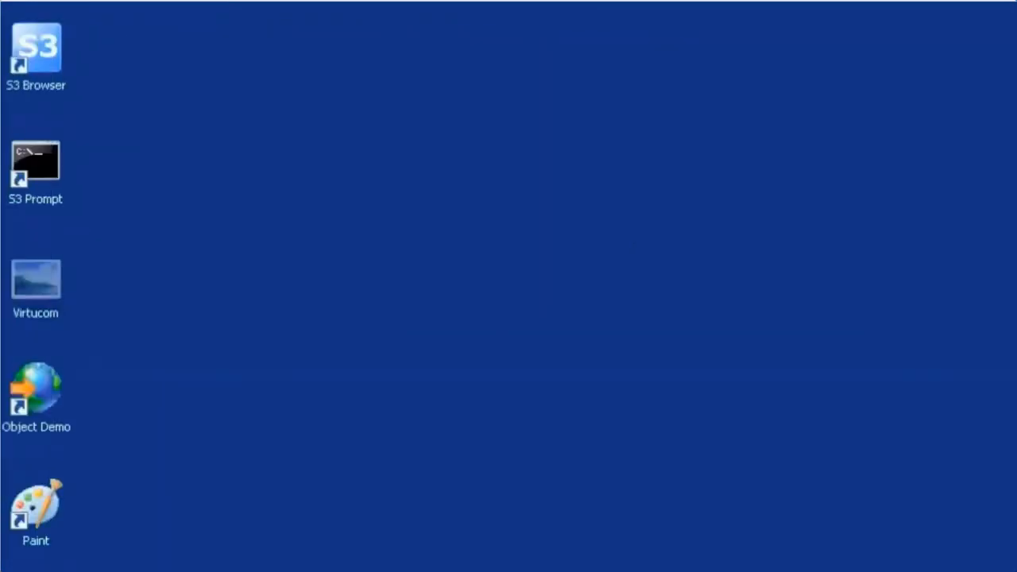
List the current network drive connections with net use in the S3 command prompt.
{"action": "double_click", "coordinate": [35, 165]}
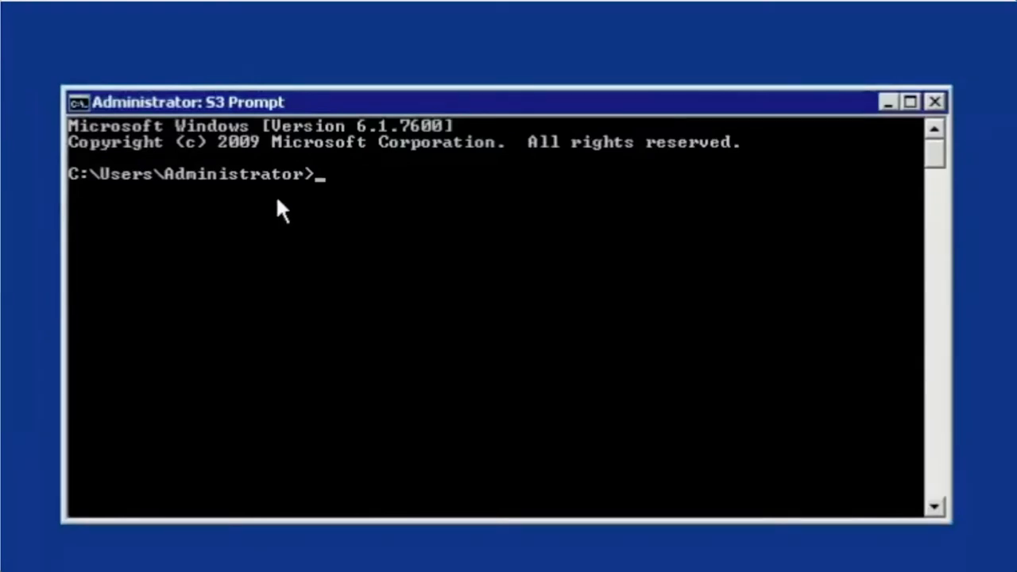
{"action": "type", "text": "net use"}
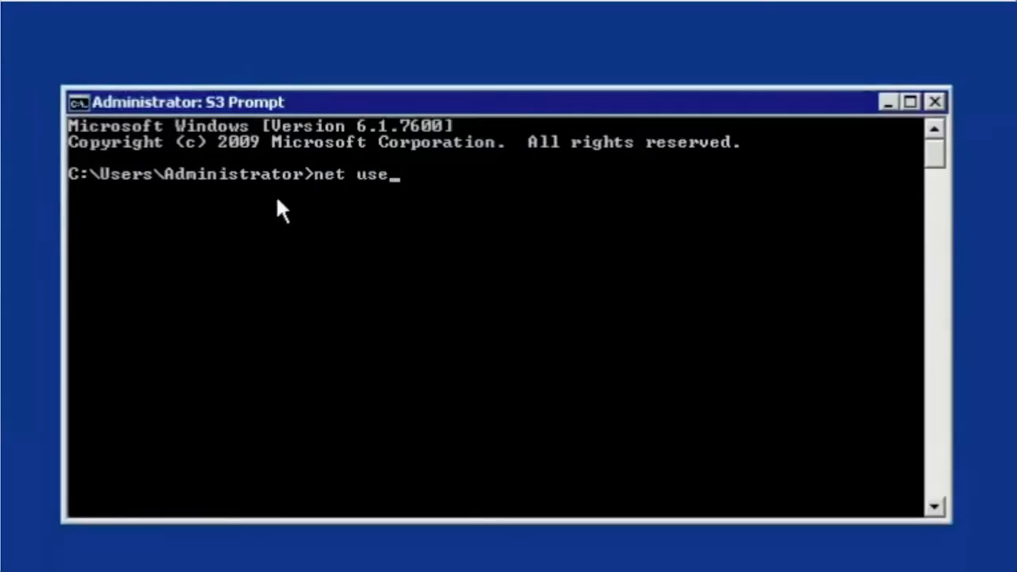
{"action": "key", "text": "Return"}
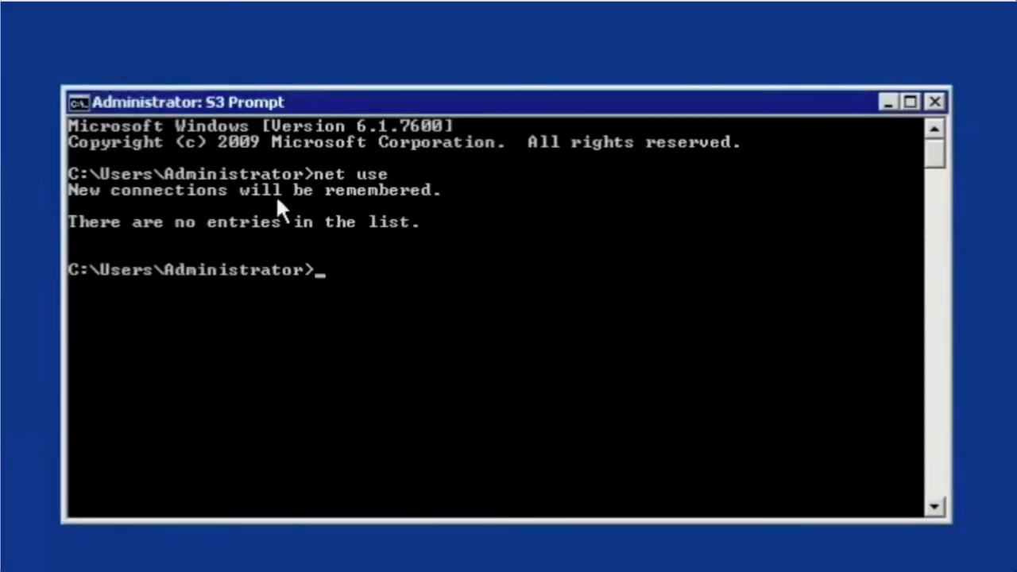
From the Python27 folder, mount the pasted HOL-DEMO4 share path as drive Z:.
{"action": "type", "text": "cd\\py"}
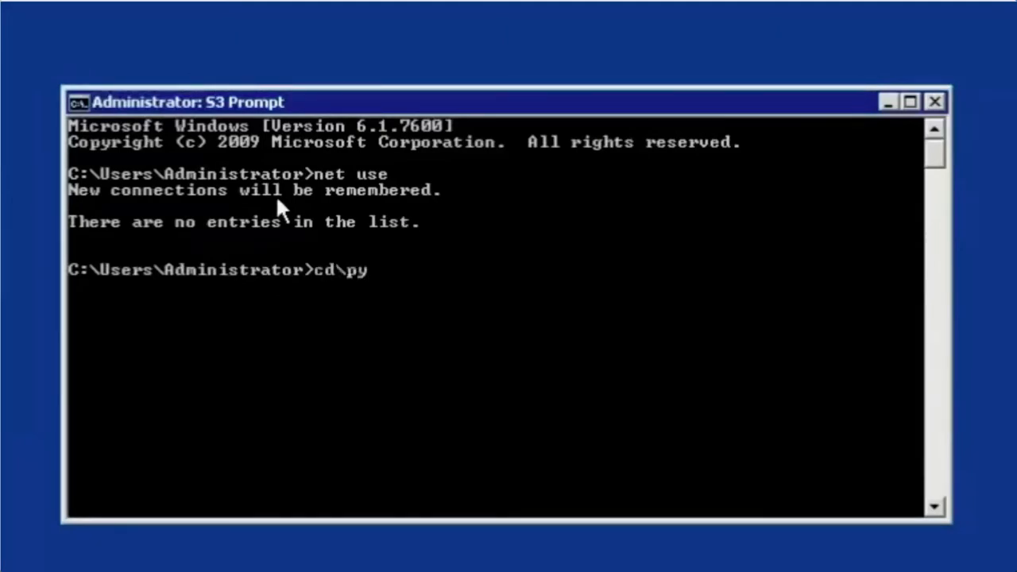
{"action": "type", "text": "thon2"}
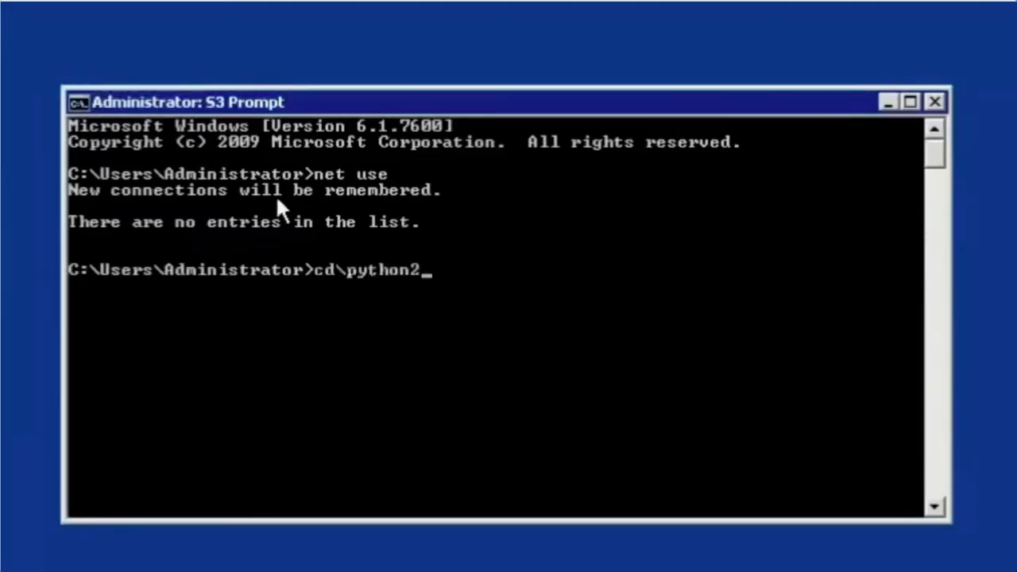
{"action": "key", "text": "Return"}
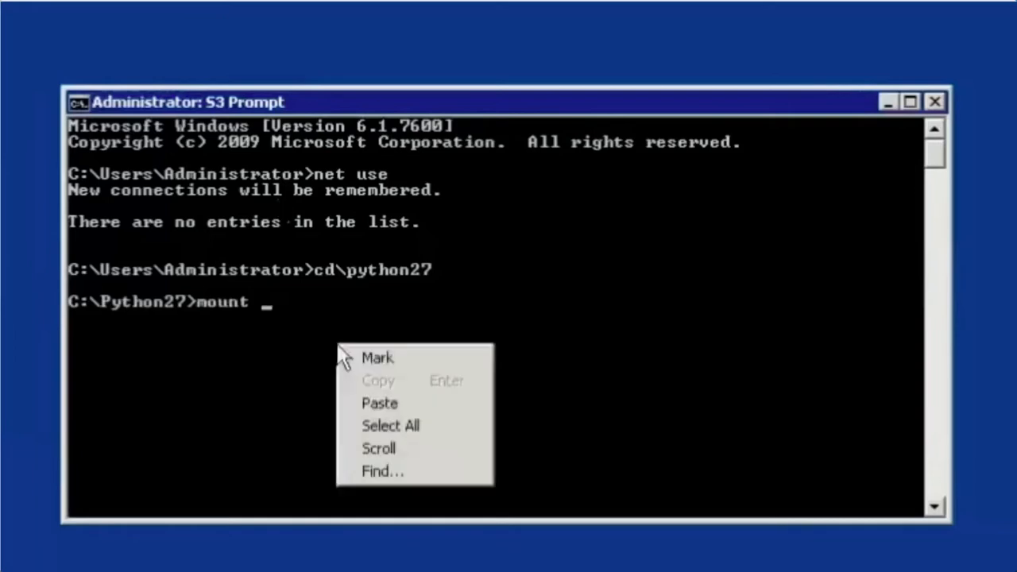
{"action": "left_click", "coordinate": [379, 403]}
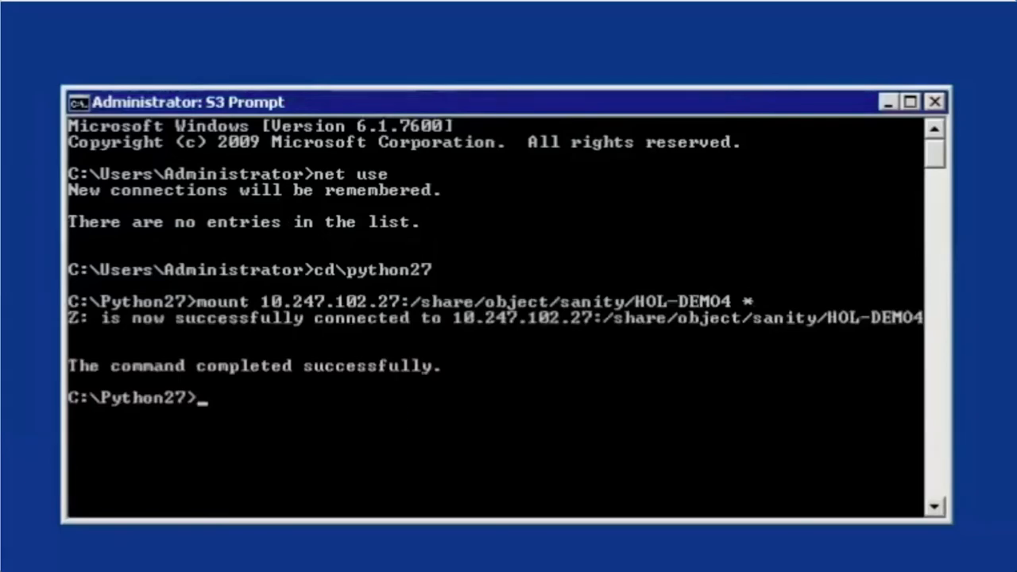
{"action": "double_click", "coordinate": [35, 493]}
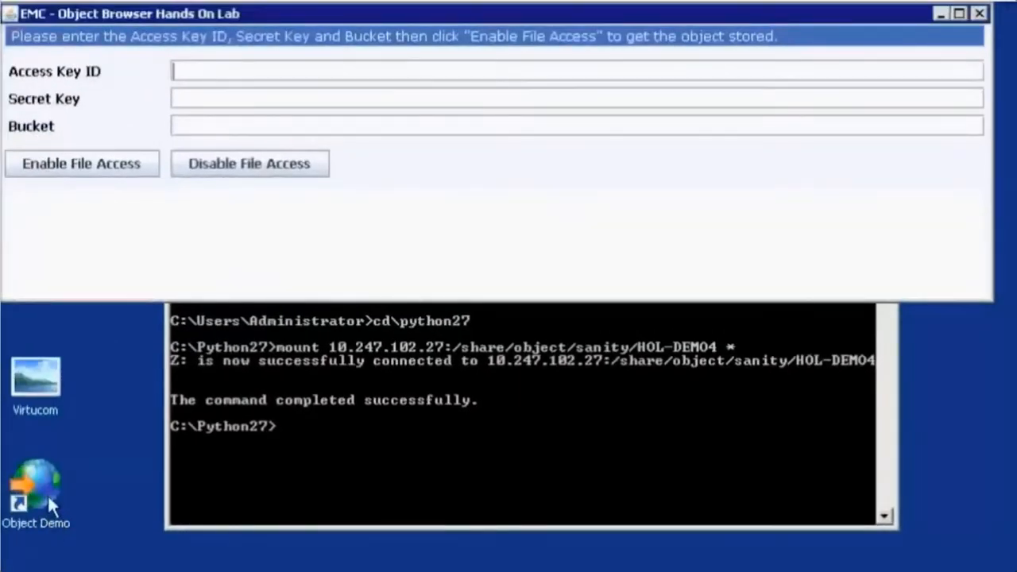
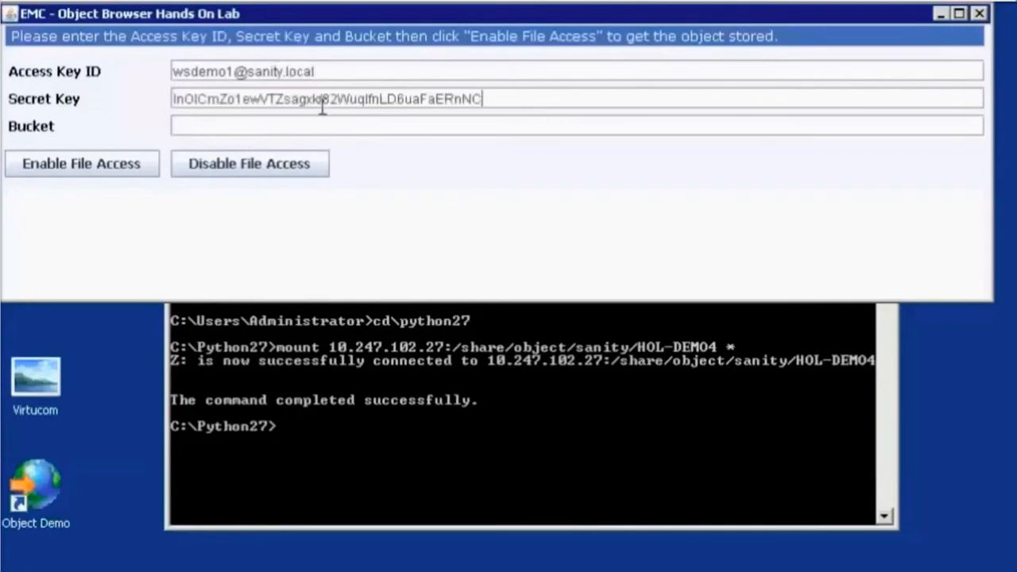
{"action": "type", "text": "object"}
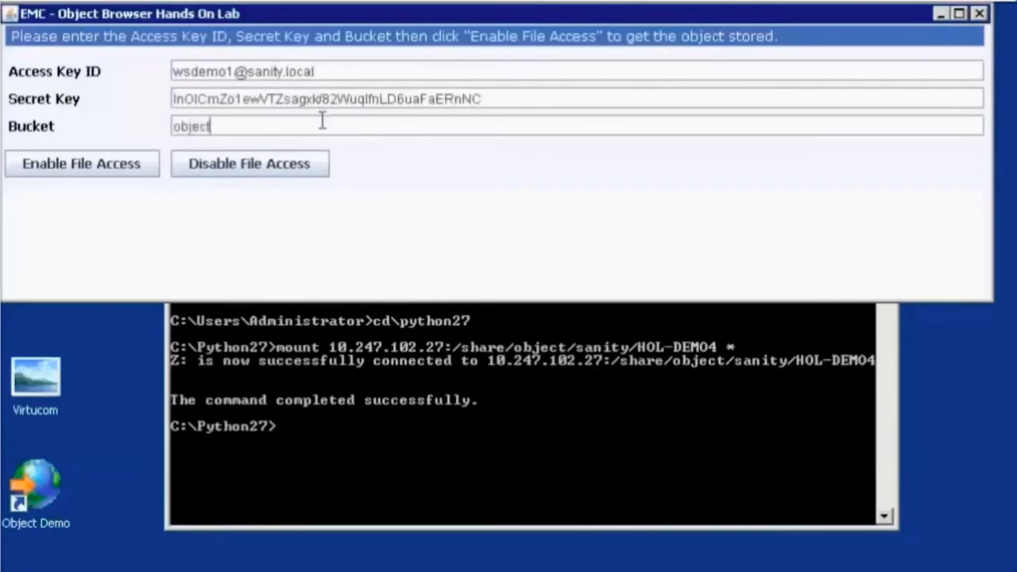
{"action": "type", "text": "lab"}
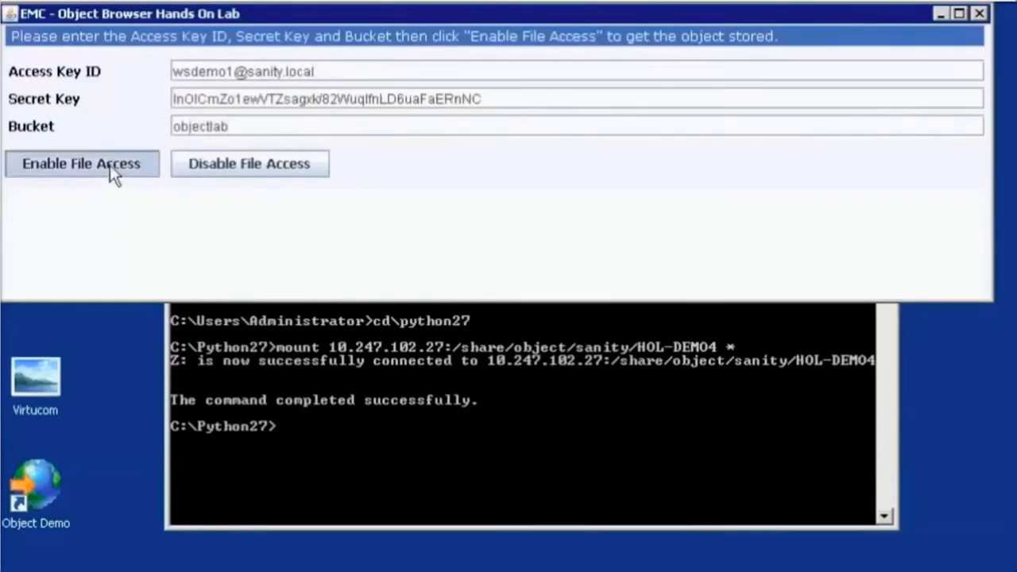
{"action": "left_click", "coordinate": [81, 164]}
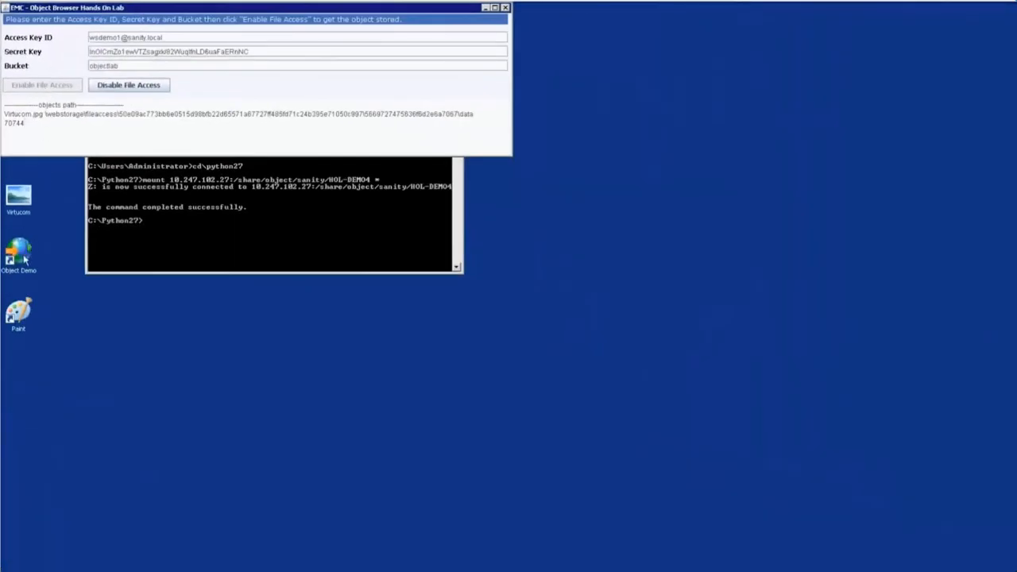
Load the data file from the z:\webstorage objects path into Paint.
{"action": "double_click", "coordinate": [19, 314]}
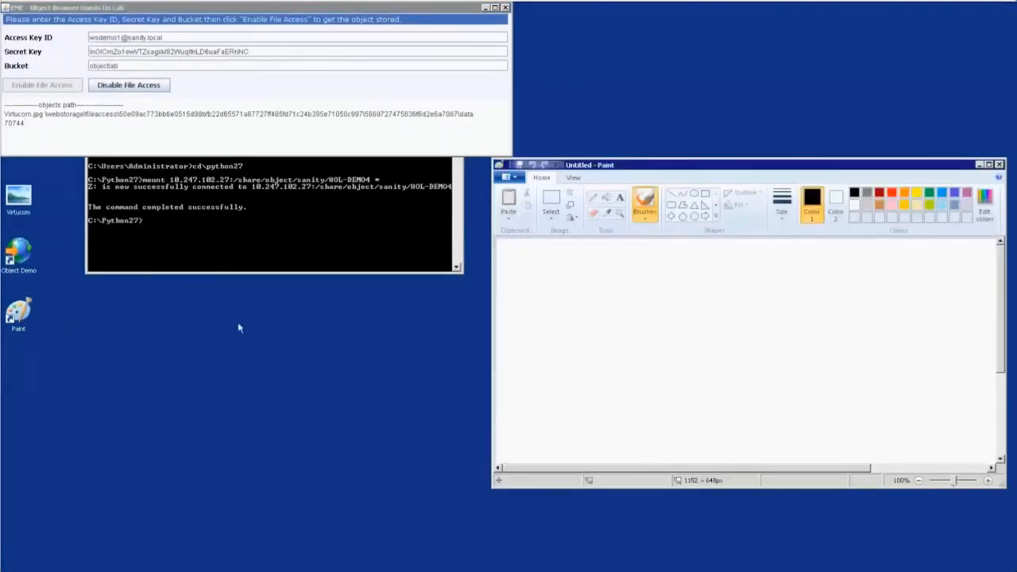
{"action": "left_click", "coordinate": [509, 177]}
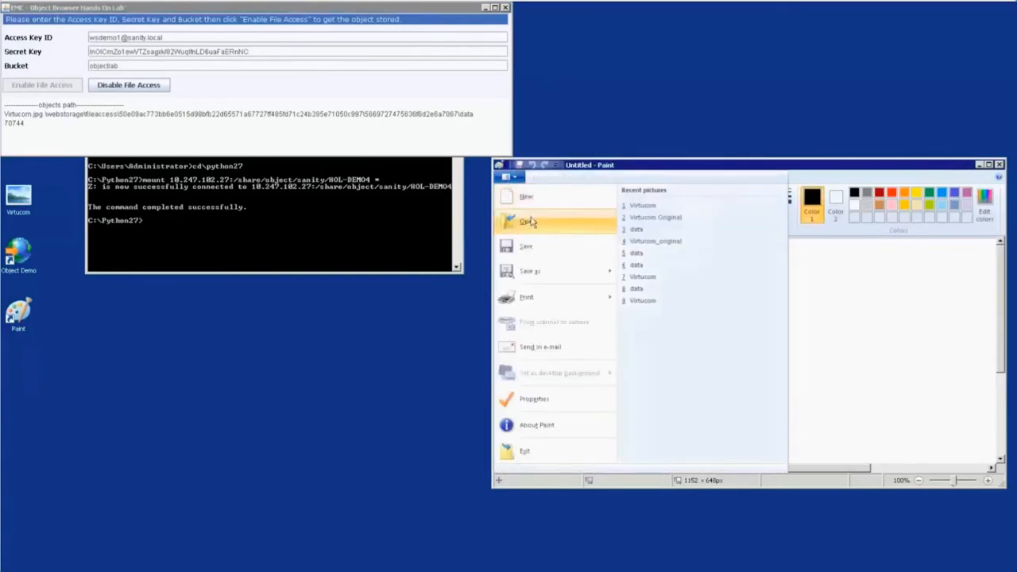
{"action": "left_click", "coordinate": [526, 221]}
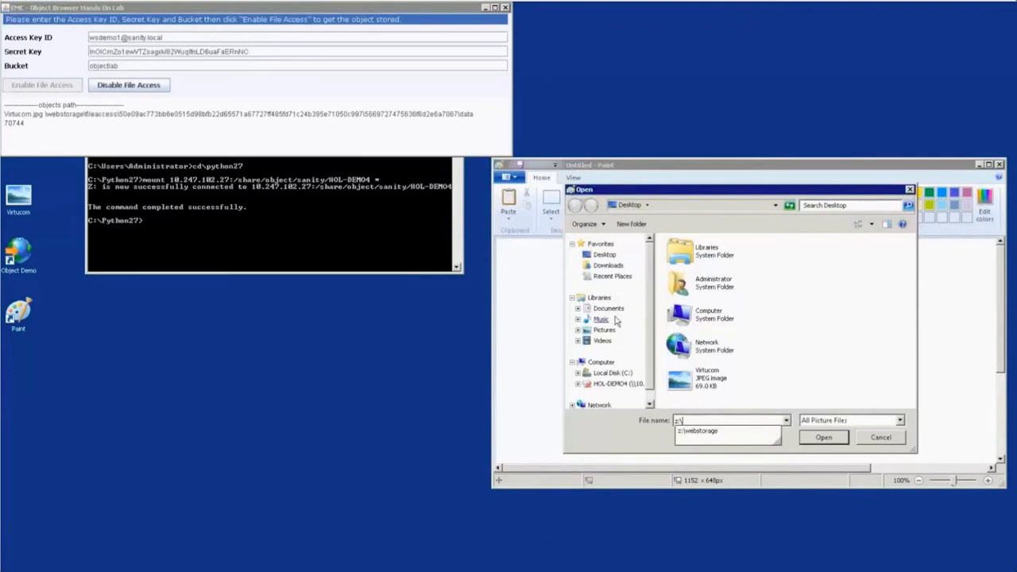
{"action": "mouse_move", "coordinate": [355, 202]}
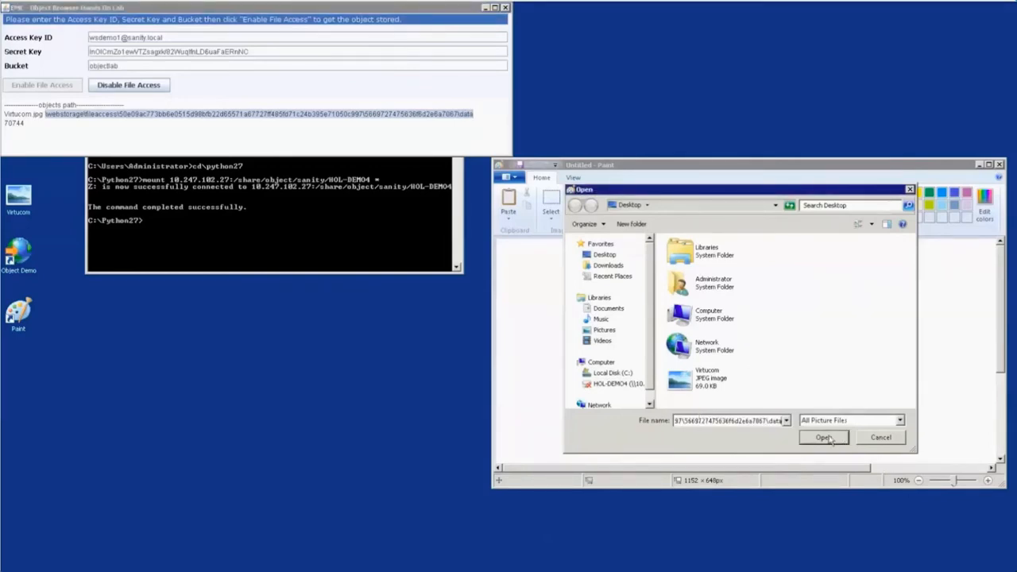
{"action": "left_click", "coordinate": [825, 438]}
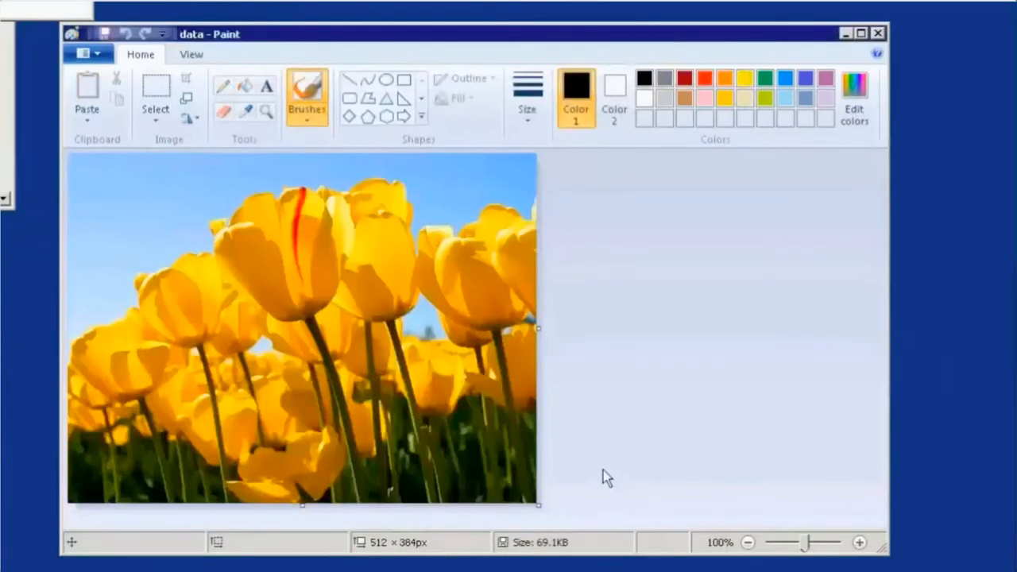
{"action": "mouse_move", "coordinate": [142, 147]}
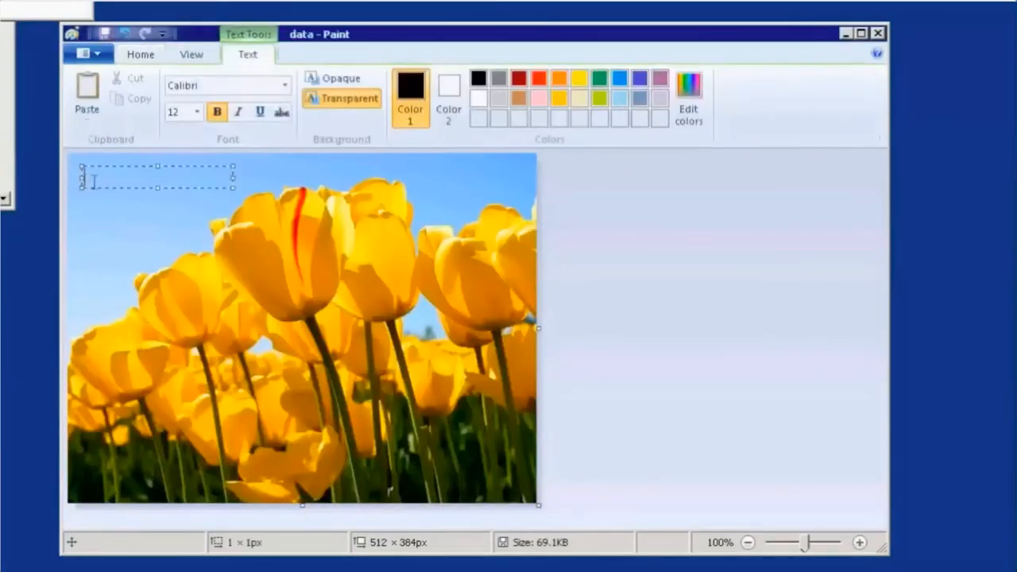
Caption the tulip picture 'Virtucom Confidential' at its top-left corner.
{"action": "type", "text": "Virt"}
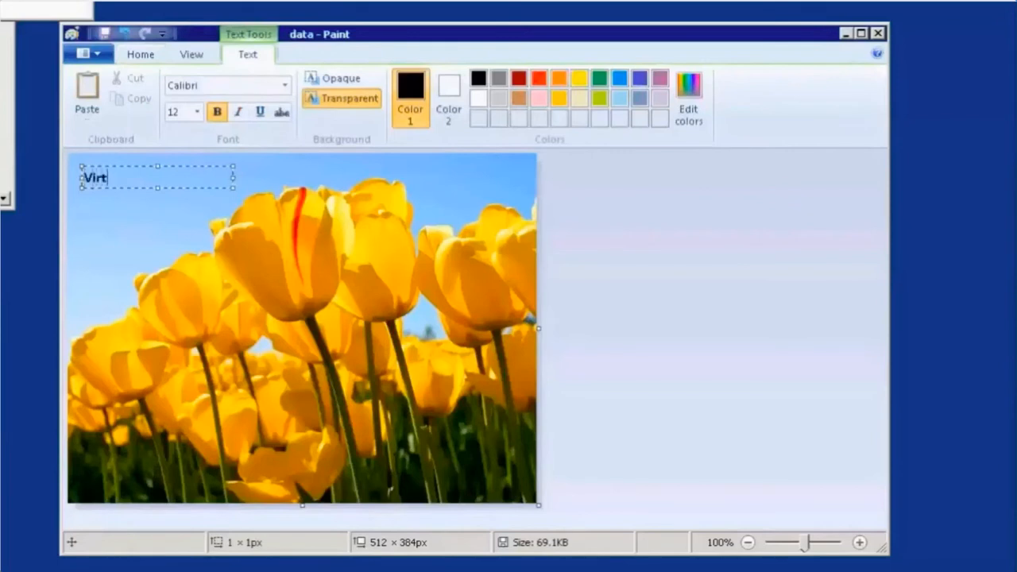
{"action": "type", "text": "ucom"}
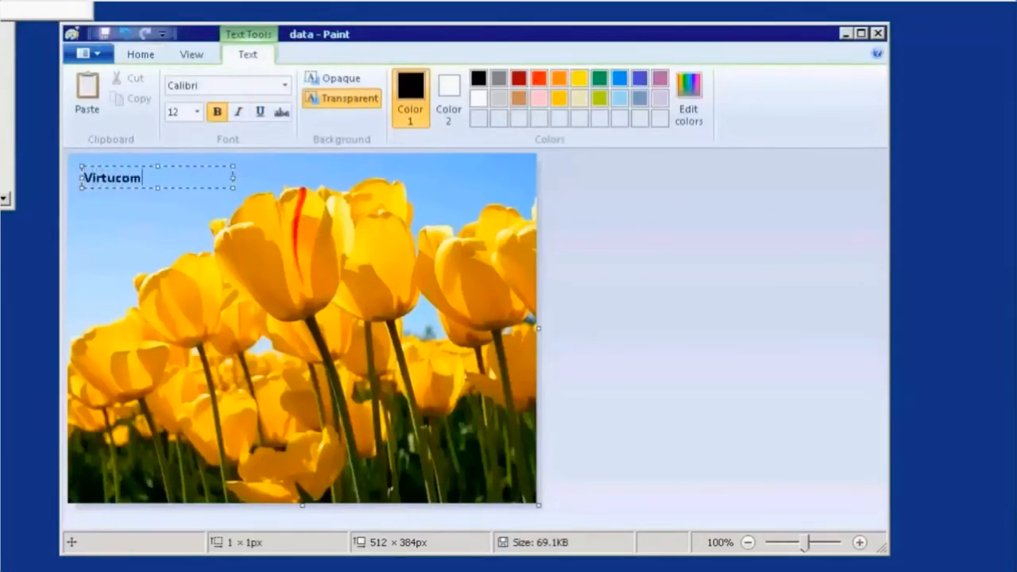
{"action": "type", "text": "Confiden"}
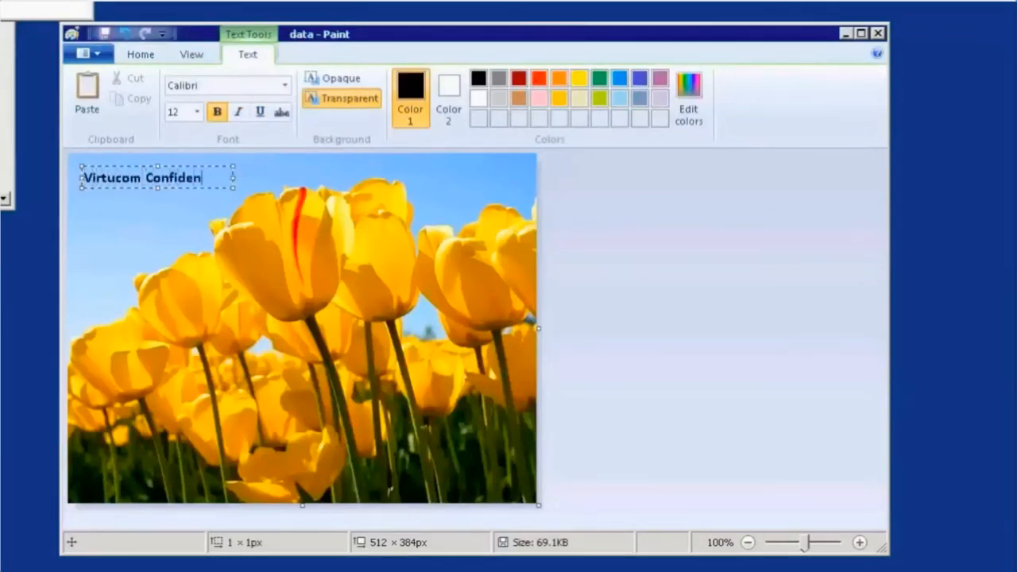
{"action": "left_click", "coordinate": [167, 249]}
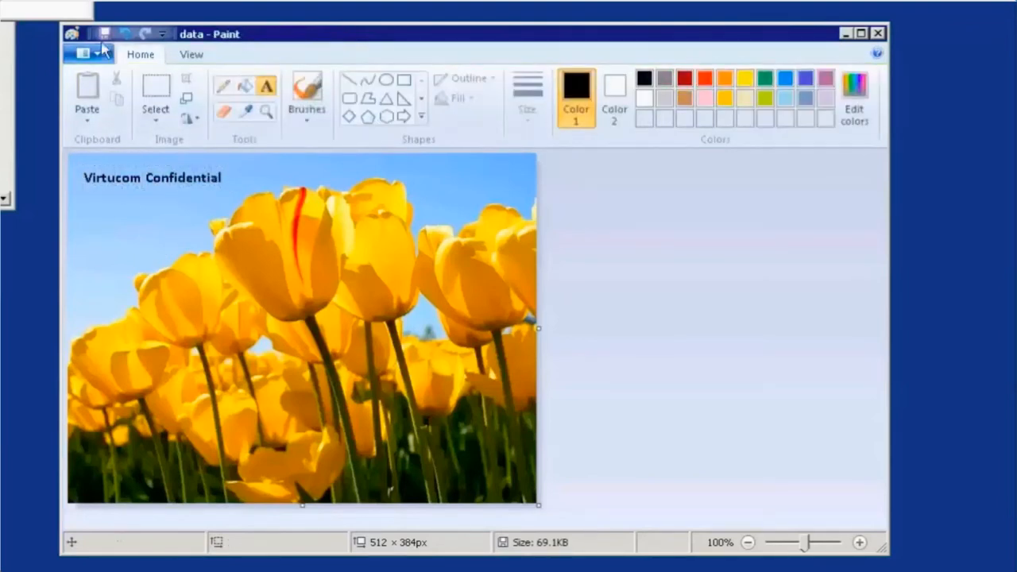
{"action": "mouse_move", "coordinate": [105, 33]}
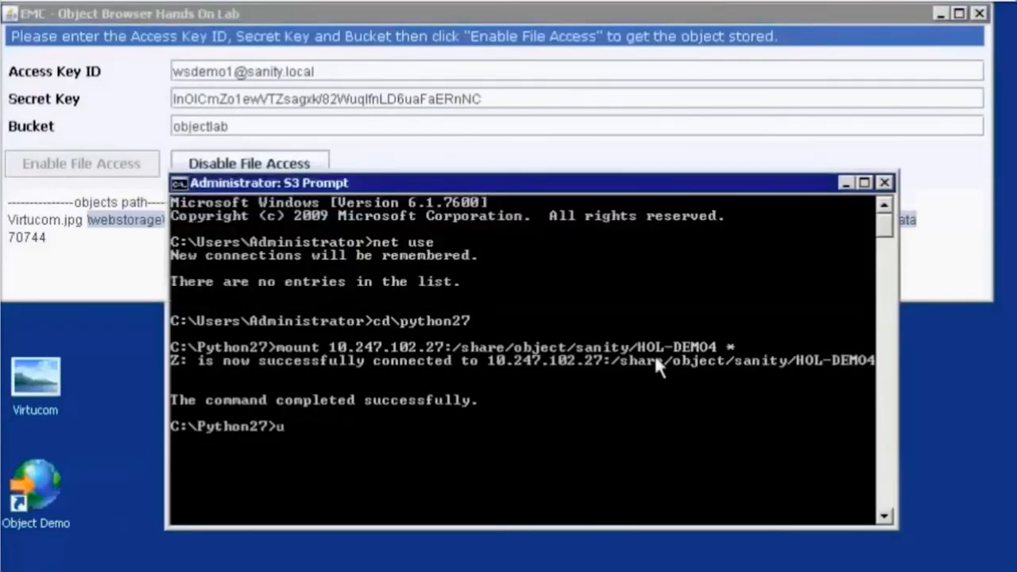
Run umount Z: to disconnect the HOL-DEMO4 share.
{"action": "type", "text": "mount"}
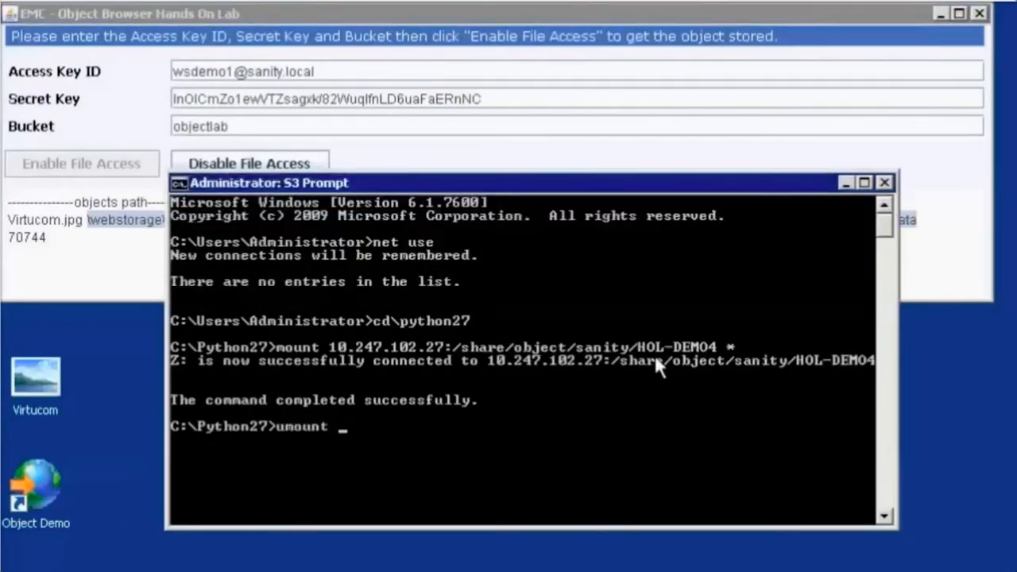
{"action": "key", "text": "Return"}
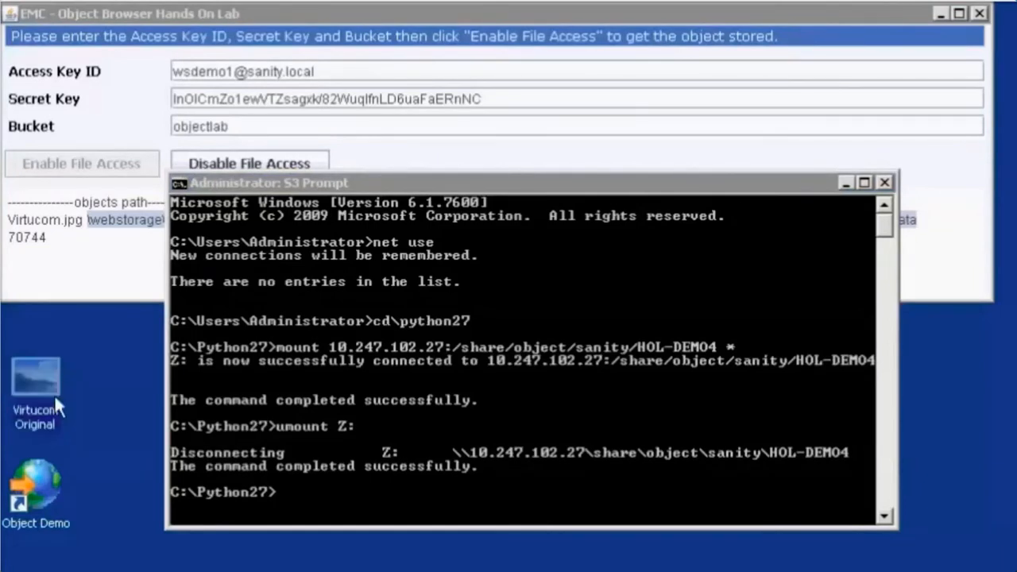
{"action": "mouse_move", "coordinate": [574, 295]}
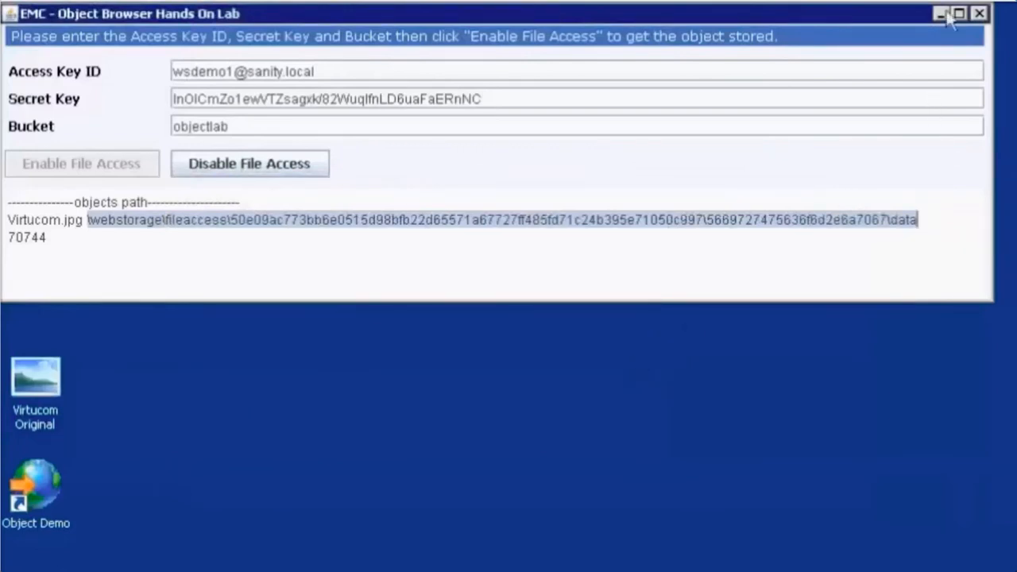
Relaunch S3 Browser and select Virtucom.jpg in the objectlab bucket.
{"action": "left_click", "coordinate": [979, 14]}
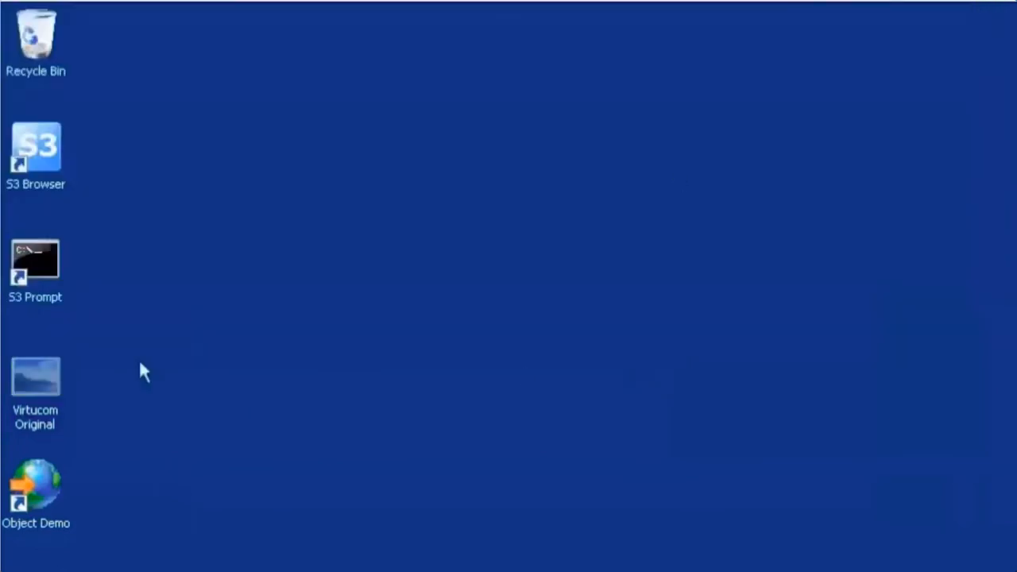
{"action": "double_click", "coordinate": [36, 147]}
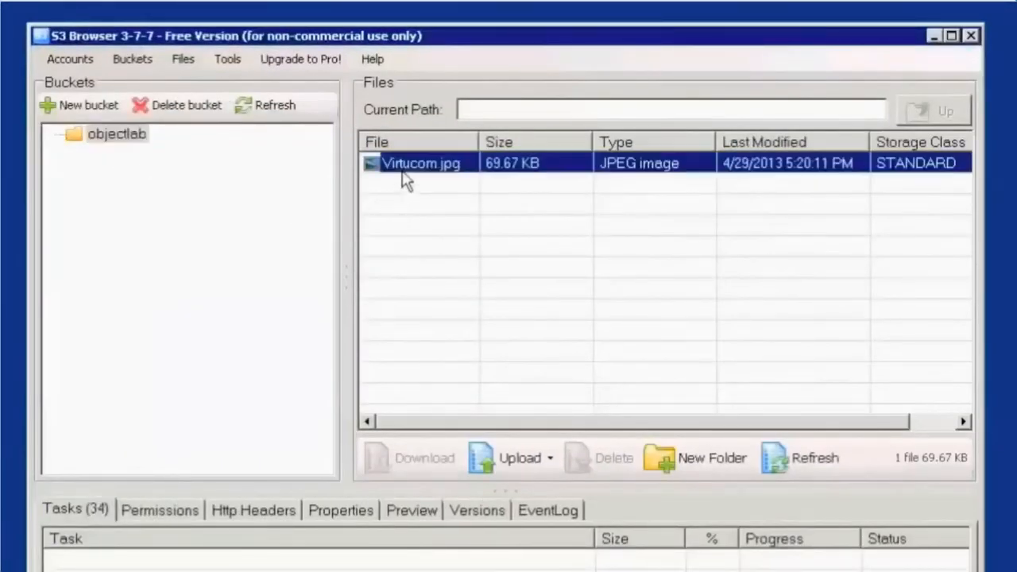
{"action": "left_click", "coordinate": [425, 457]}
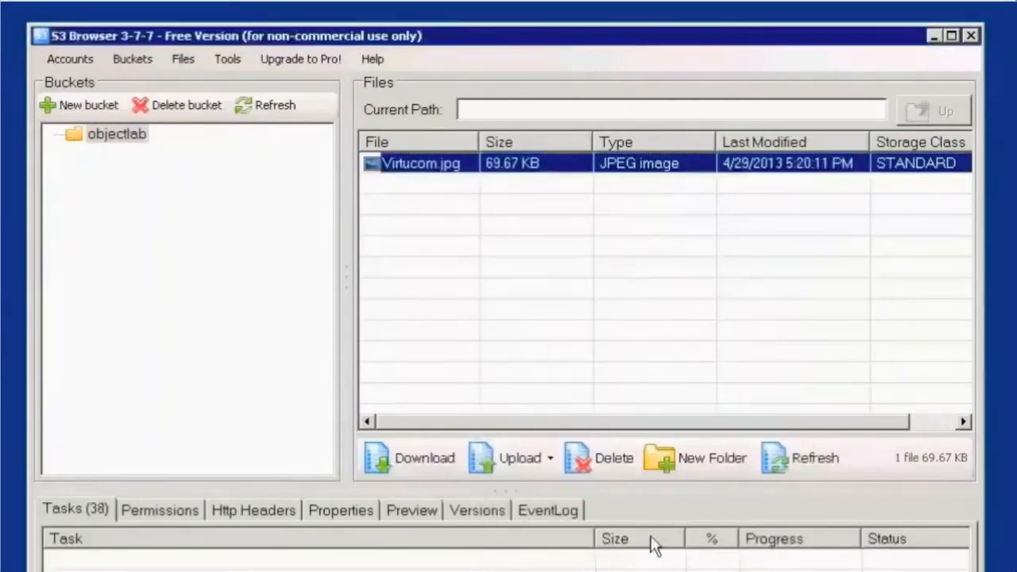
{"action": "mouse_move", "coordinate": [972, 38]}
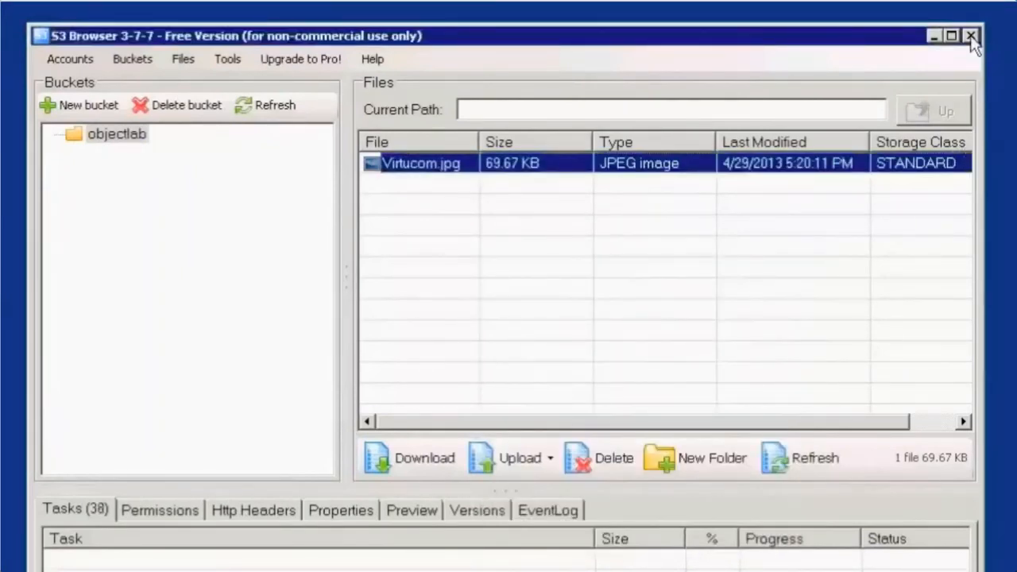